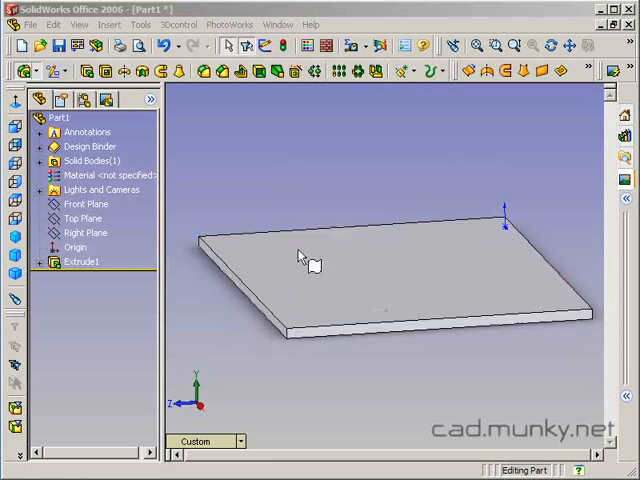
Select the tabletop's top face as the plane for a new sketch.
{"action": "left_click", "coordinate": [440, 262]}
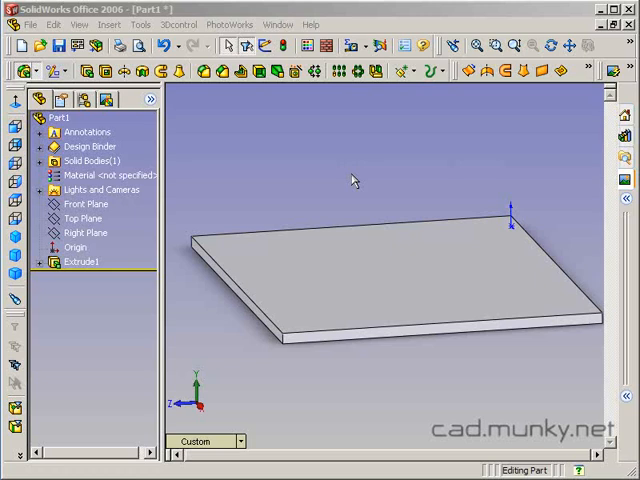
{"action": "mouse_move", "coordinate": [356, 204]}
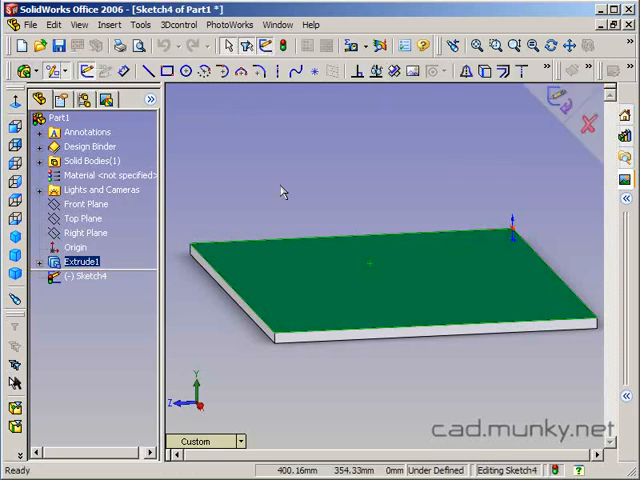
Project the top face's edges into the sketch with Convert Entities as a closed outline.
{"action": "left_click", "coordinate": [256, 256]}
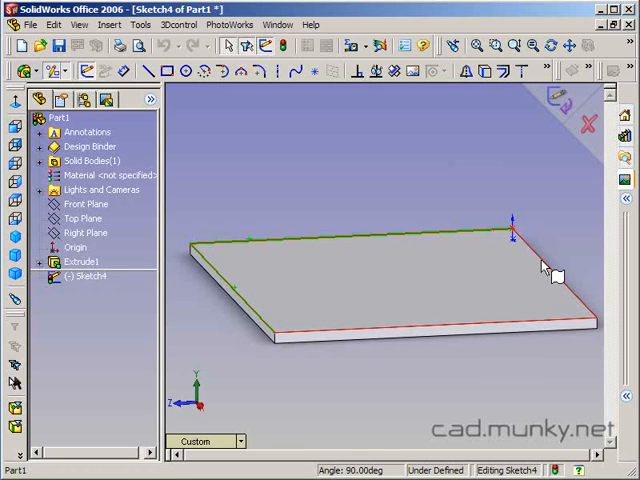
{"action": "left_click", "coordinate": [396, 330]}
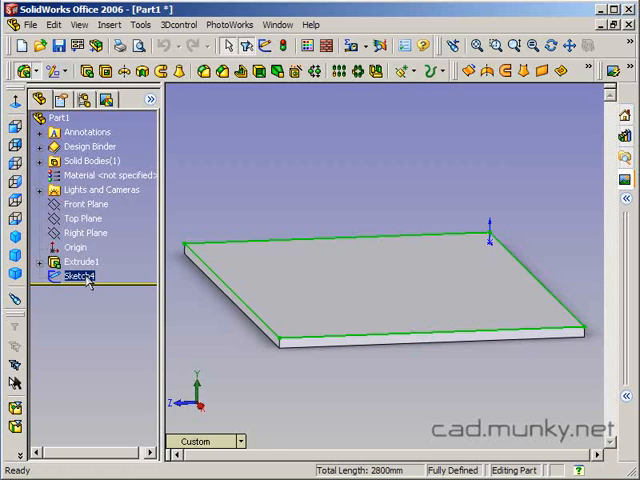
Rename the outline sketch Sketch4 to 'Path'.
{"action": "double_click", "coordinate": [78, 276]}
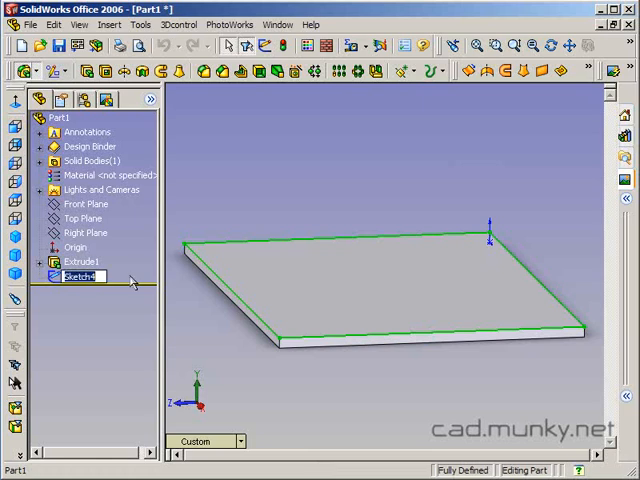
{"action": "type", "text": "Path"}
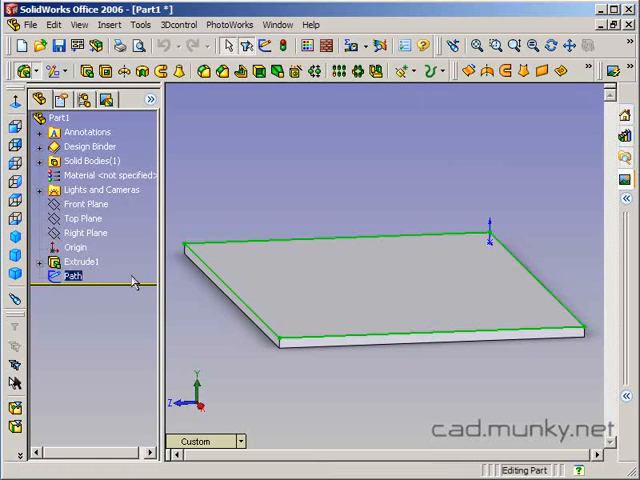
{"action": "left_click", "coordinate": [296, 210]}
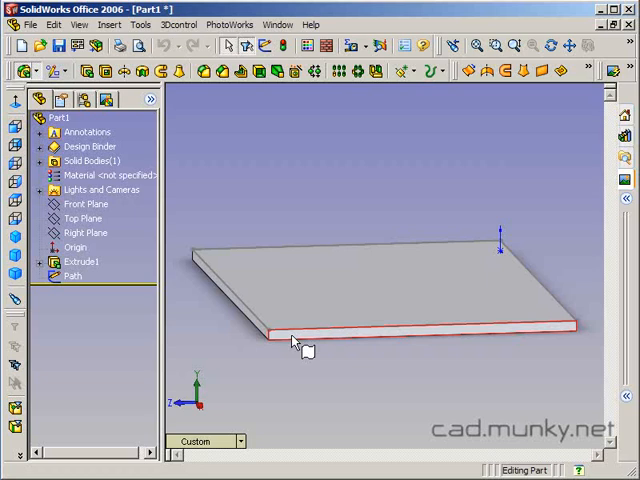
Select the tabletop's front side face for the profile sketch.
{"action": "left_click", "coordinate": [290, 336]}
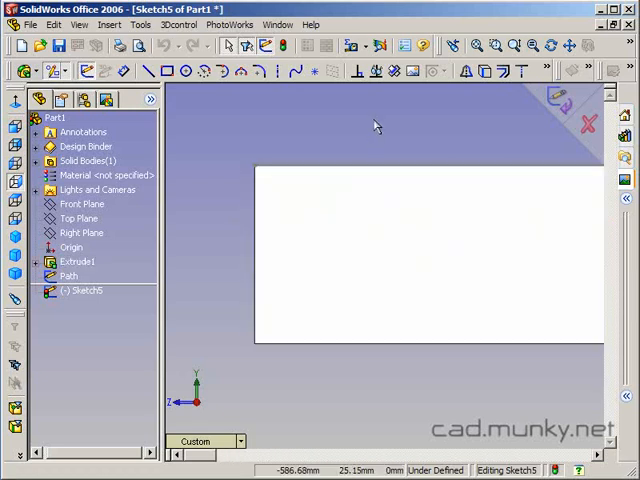
{"action": "mouse_move", "coordinate": [228, 104]}
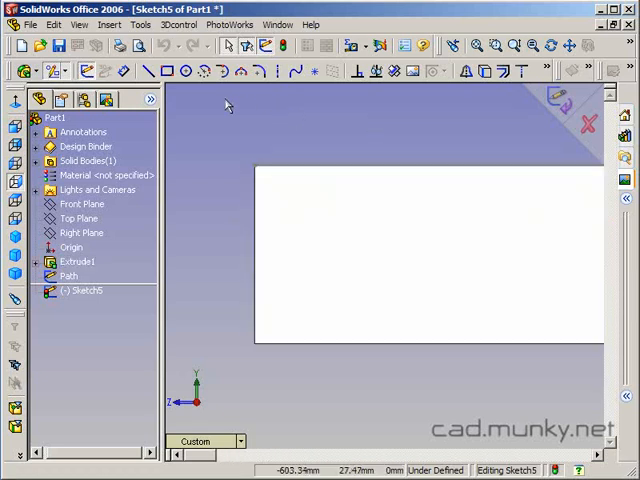
Draw a circle on the front face and dimension its diameter to 1 inch (25.40 mm).
{"action": "left_click", "coordinate": [168, 70]}
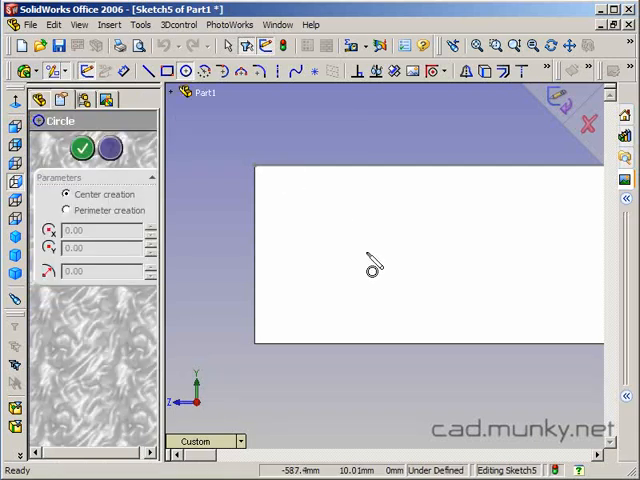
{"action": "left_click_drag", "start_coordinate": [356, 260], "coordinate": [384, 296]}
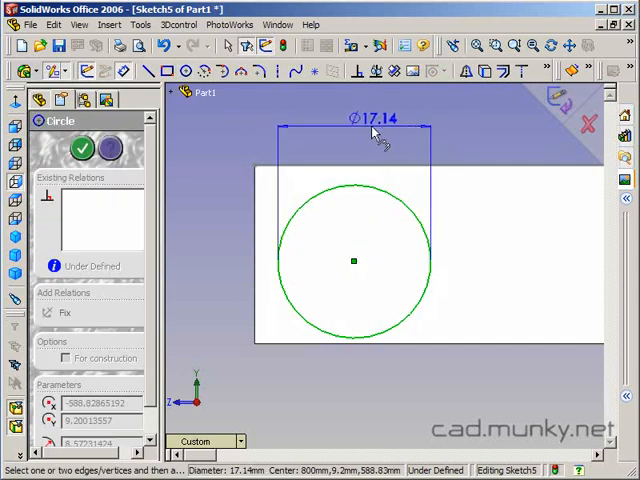
{"action": "left_click", "coordinate": [376, 120]}
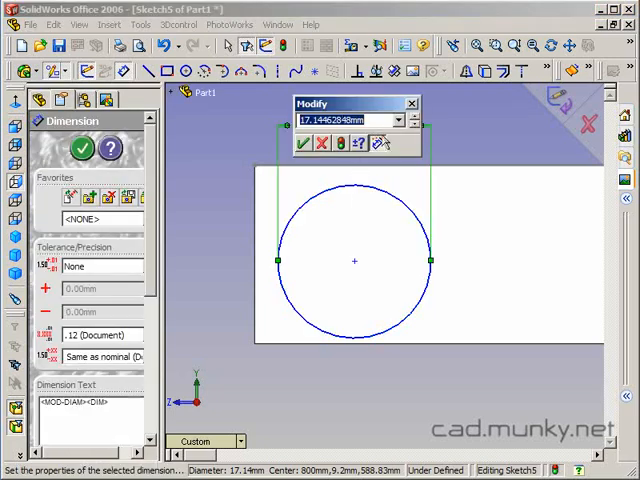
{"action": "type", "text": "1"}
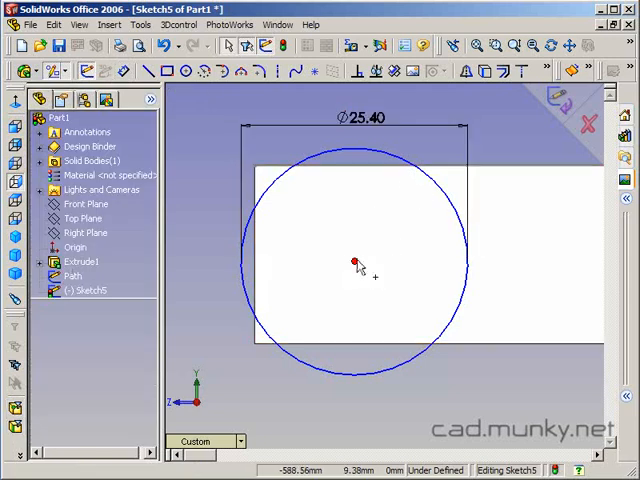
{"action": "left_click_drag", "start_coordinate": [352, 262], "coordinate": [396, 304]}
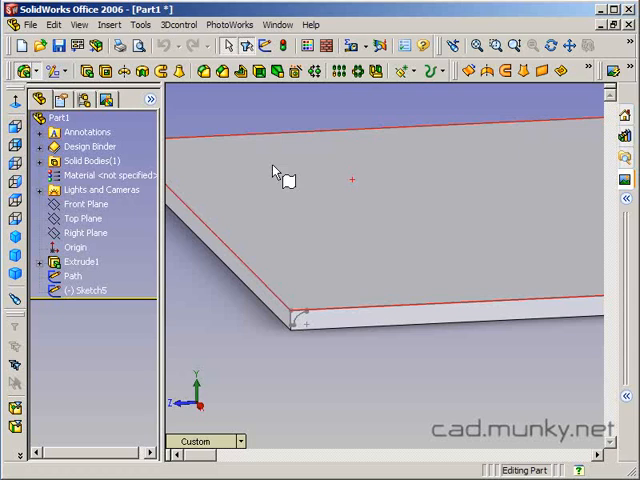
Start a Cut-Sweep feature from the Insert menu.
{"action": "left_click", "coordinate": [108, 24]}
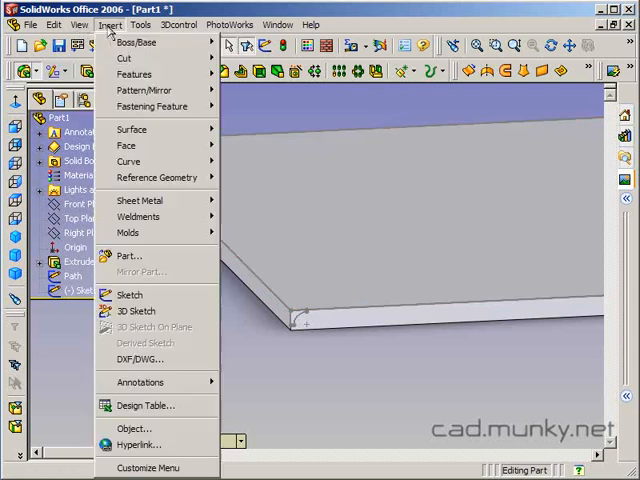
{"action": "mouse_move", "coordinate": [124, 58]}
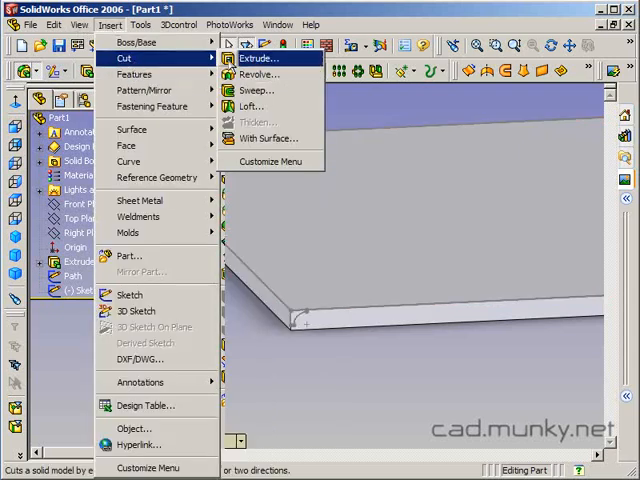
{"action": "left_click", "coordinate": [256, 90]}
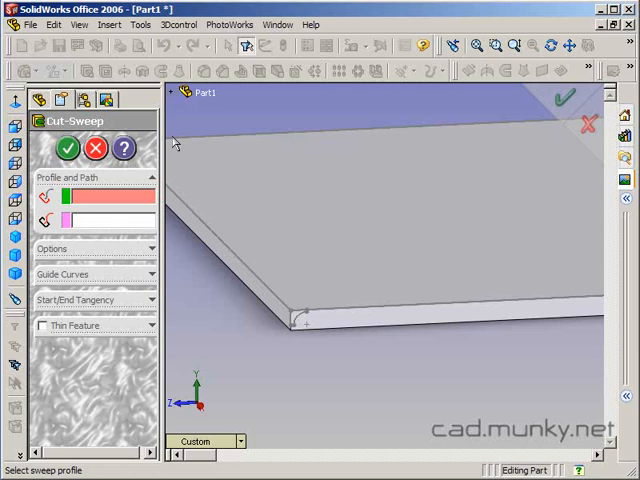
Sweep the Sketch5 circle along Path to cut the rounded edge, creating Cut-Sweep1.
{"action": "left_click", "coordinate": [180, 92]}
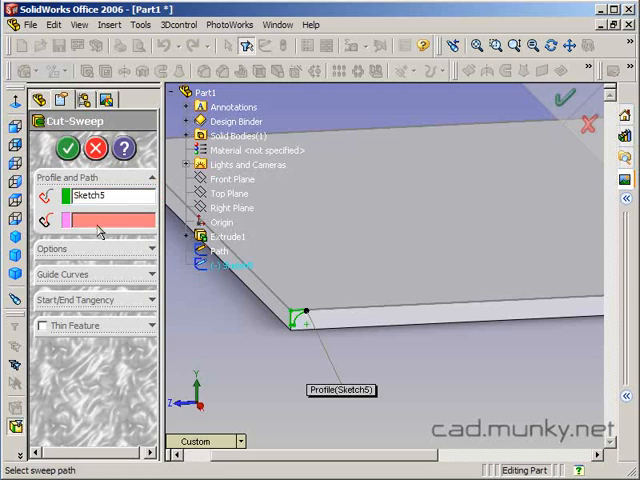
{"action": "left_click", "coordinate": [288, 314]}
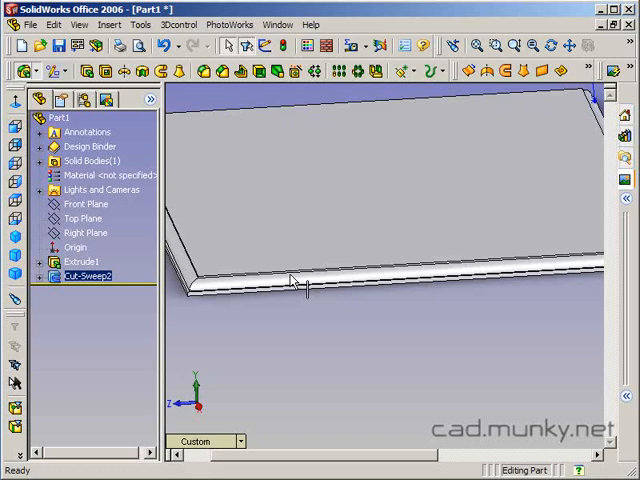
{"action": "left_click", "coordinate": [78, 260]}
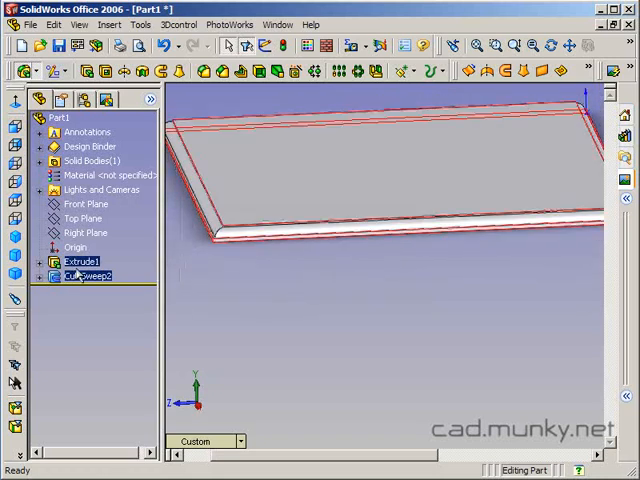